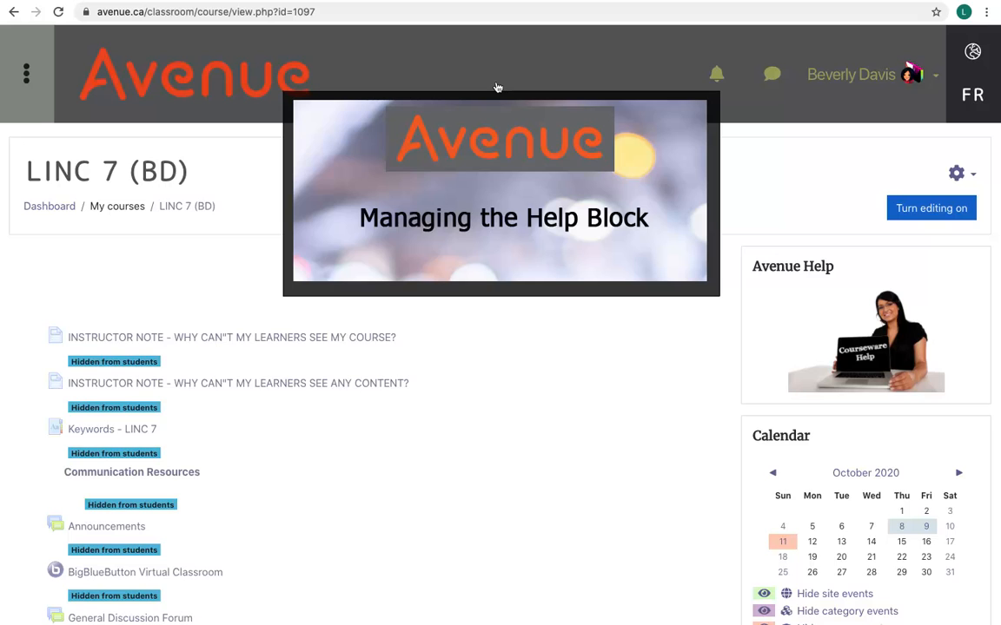
Switch the LINC 7 (BD) course page into editing mode via 'Turn editing on'
{"action": "left_click", "coordinate": [931, 209]}
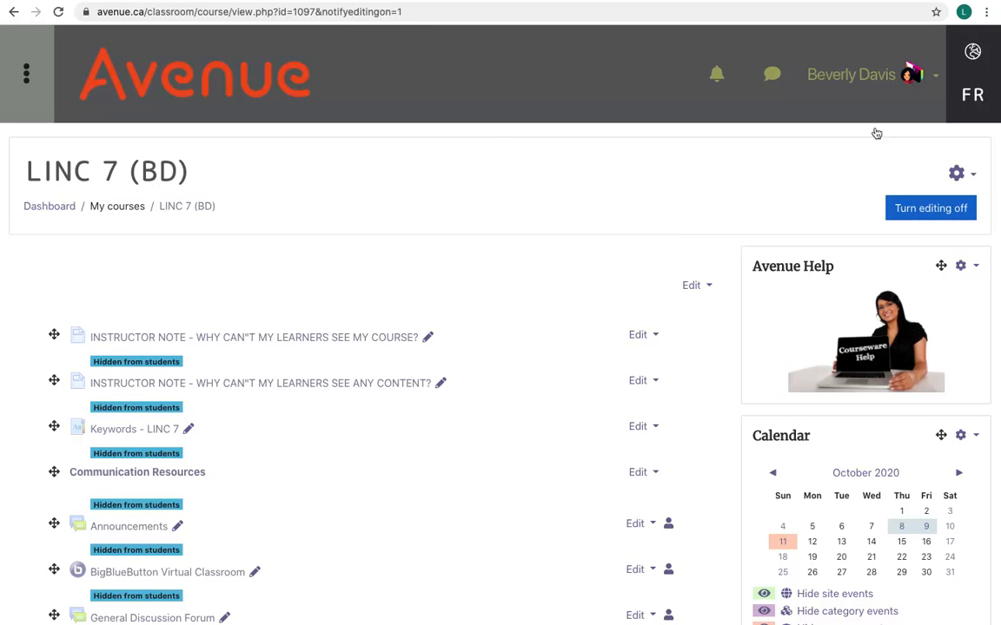
{"action": "left_click", "coordinate": [959, 266]}
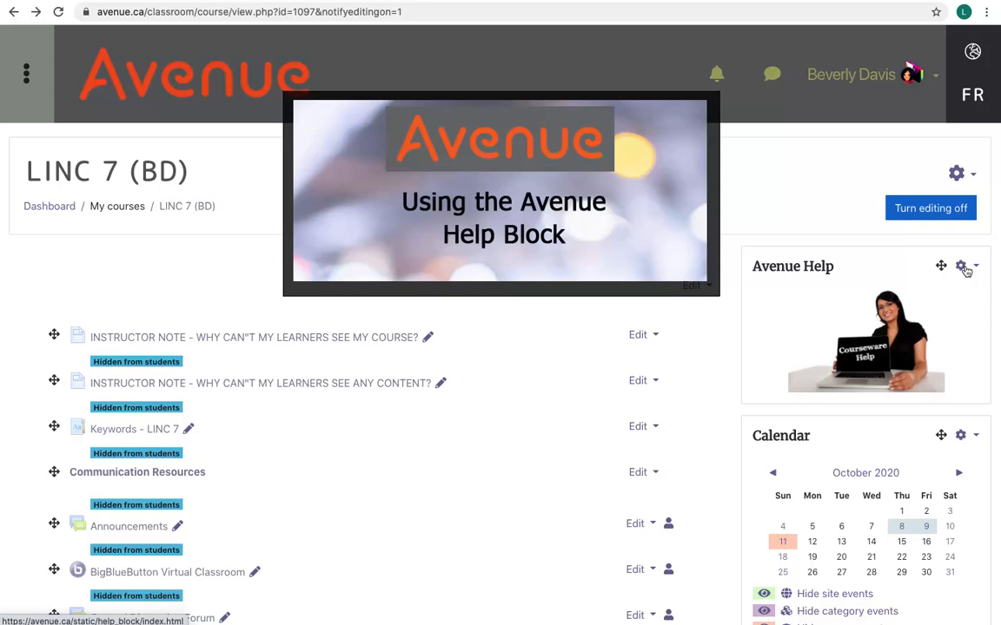
{"action": "mouse_move", "coordinate": [851, 281]}
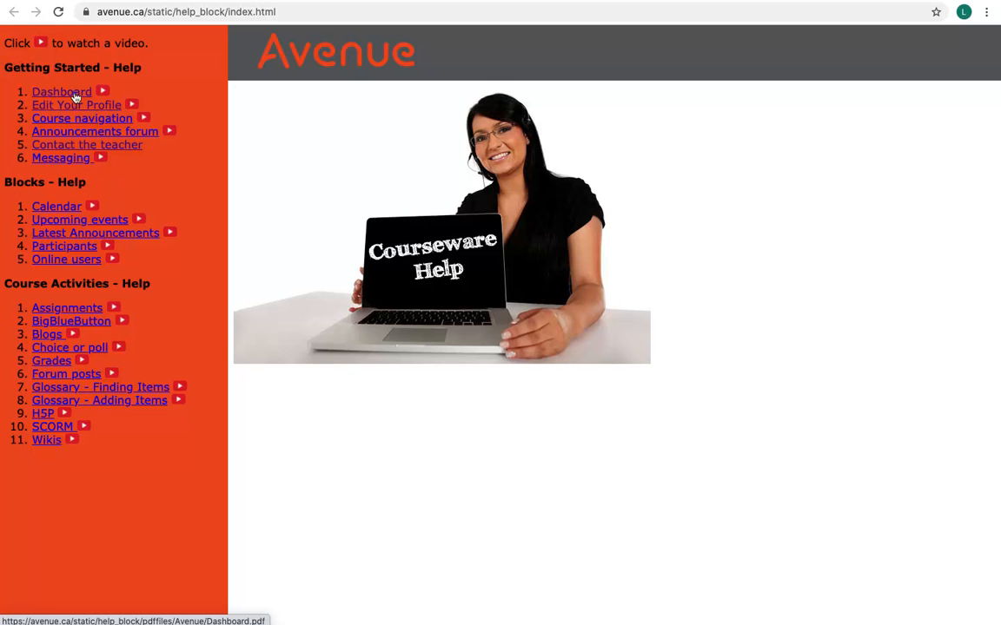
View the Dashboard help PDF from Getting Started - Help and read down its pages
{"action": "left_click", "coordinate": [60, 90]}
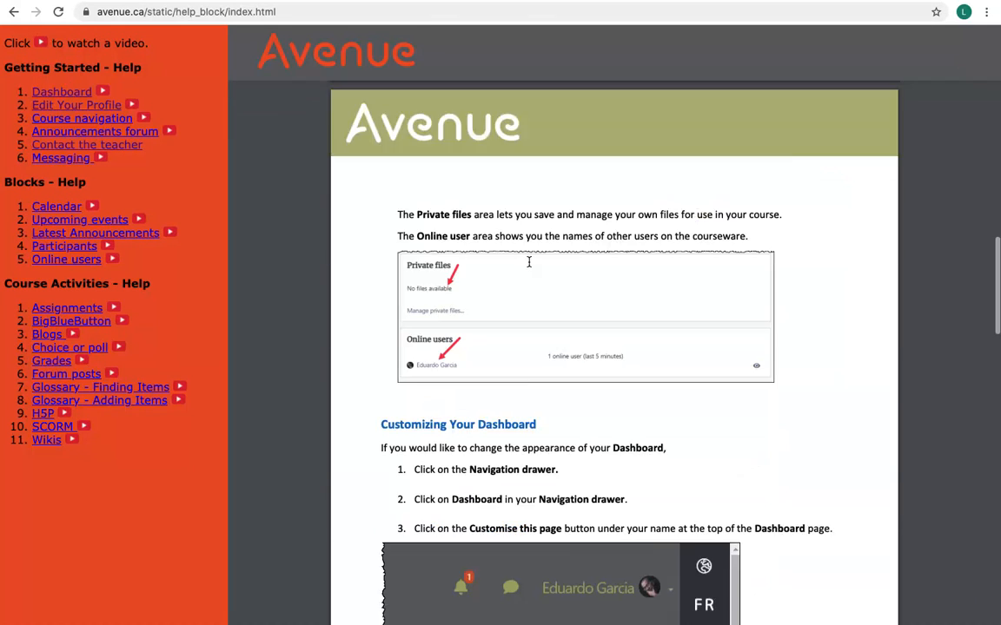
{"action": "scroll", "scroll_direction": "down", "scroll_amount": 3}
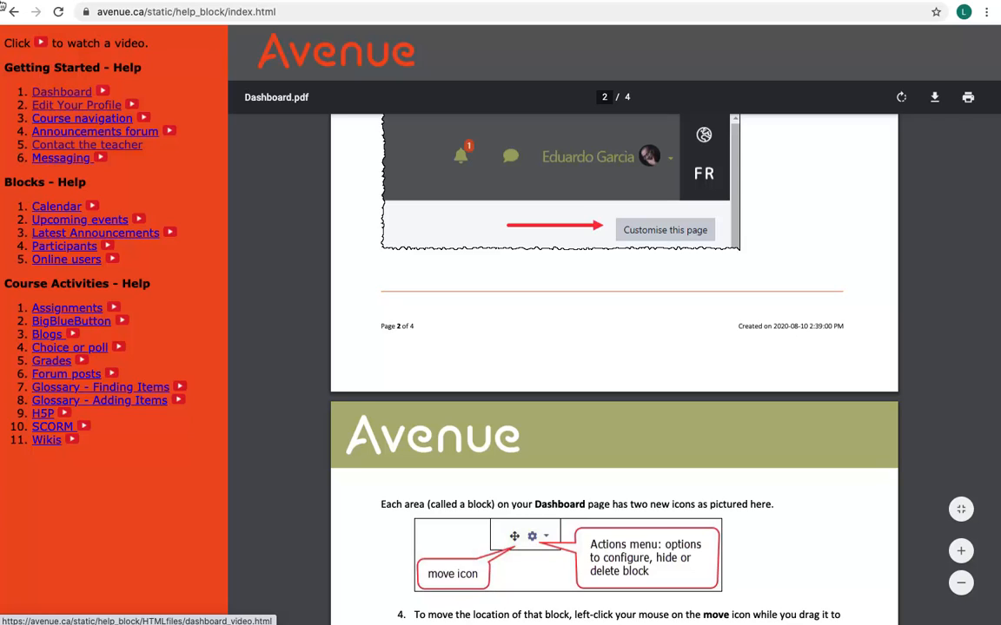
{"action": "mouse_move", "coordinate": [76, 24]}
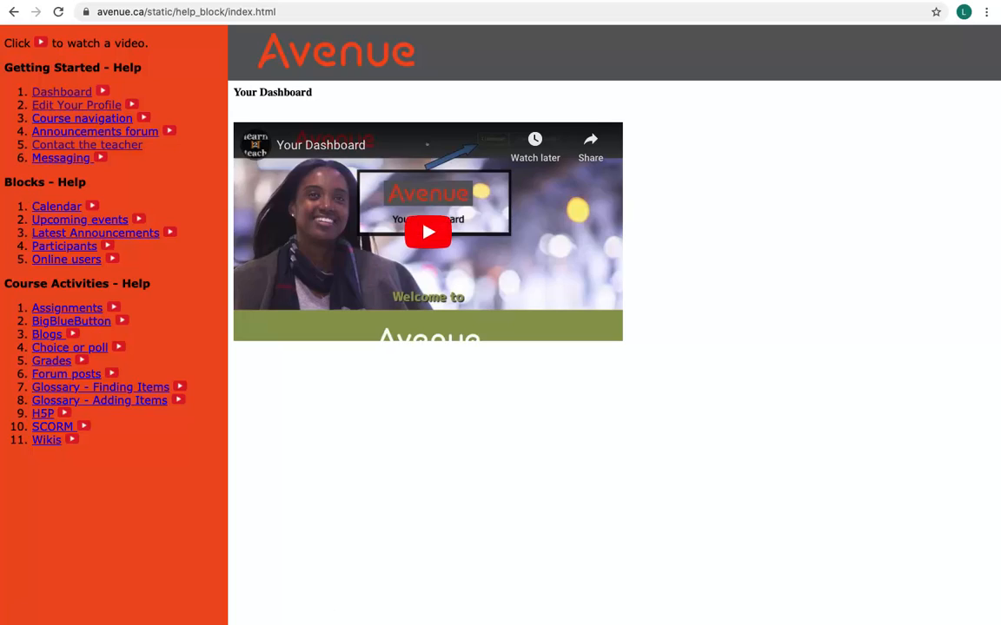
Play the 'Your Dashboard' YouTube help video
{"action": "left_click", "coordinate": [428, 231]}
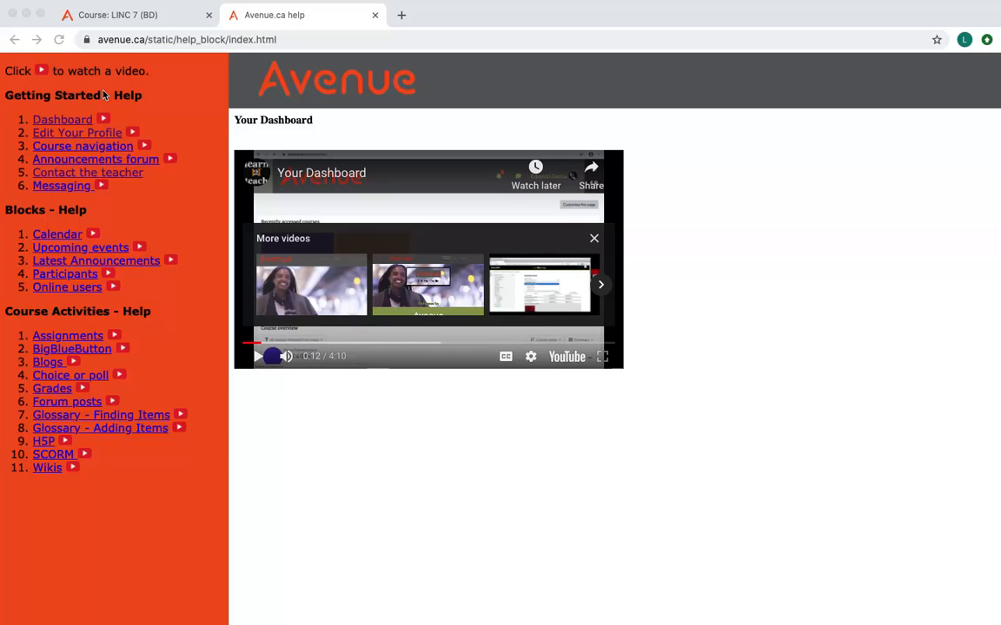